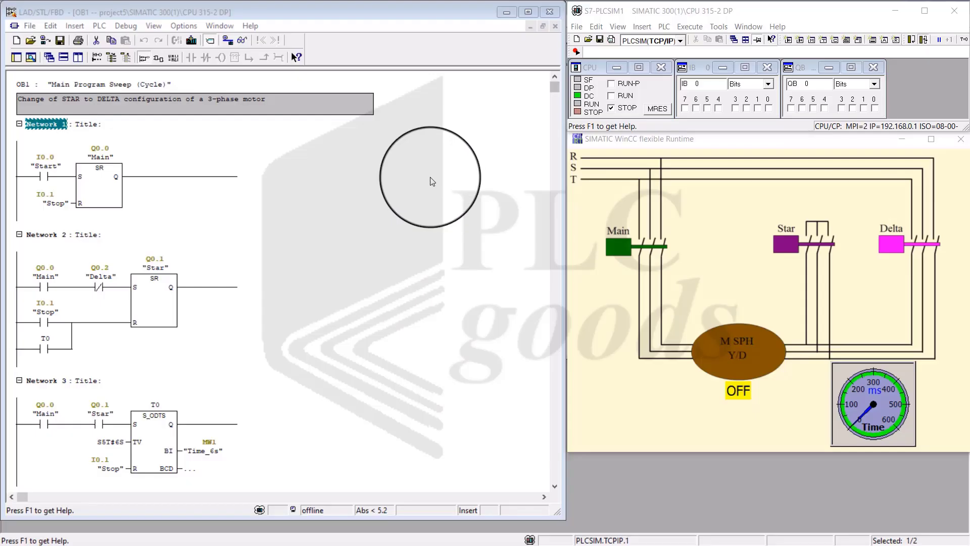
mouse_move(494, 329)
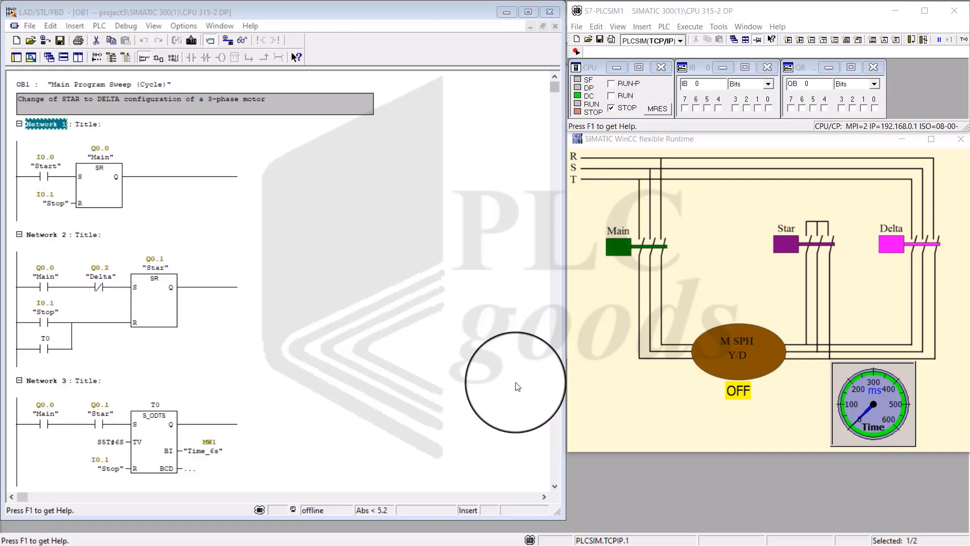
mouse_move(551, 141)
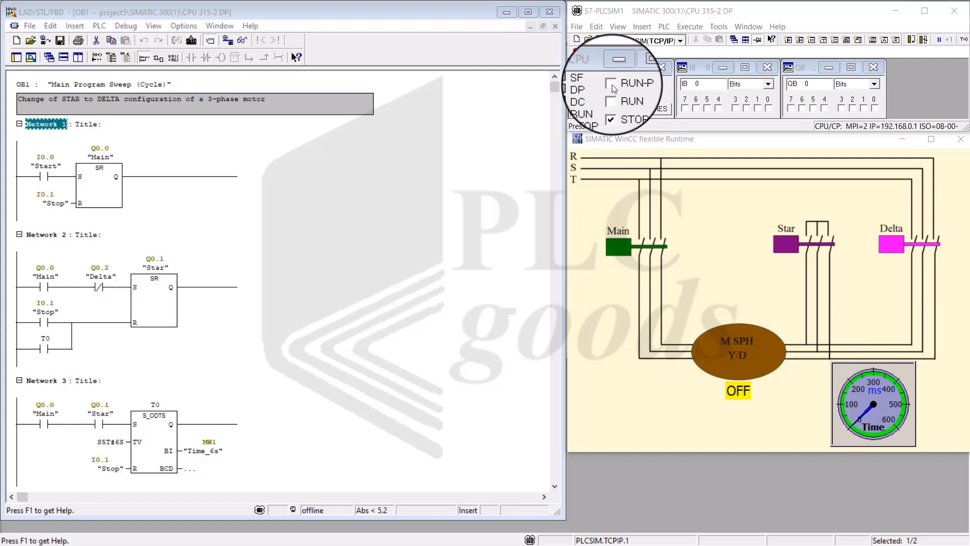
Switch the simulated CPU from STOP to RUN-P and then RUN in the CPU panel.
click(610, 82)
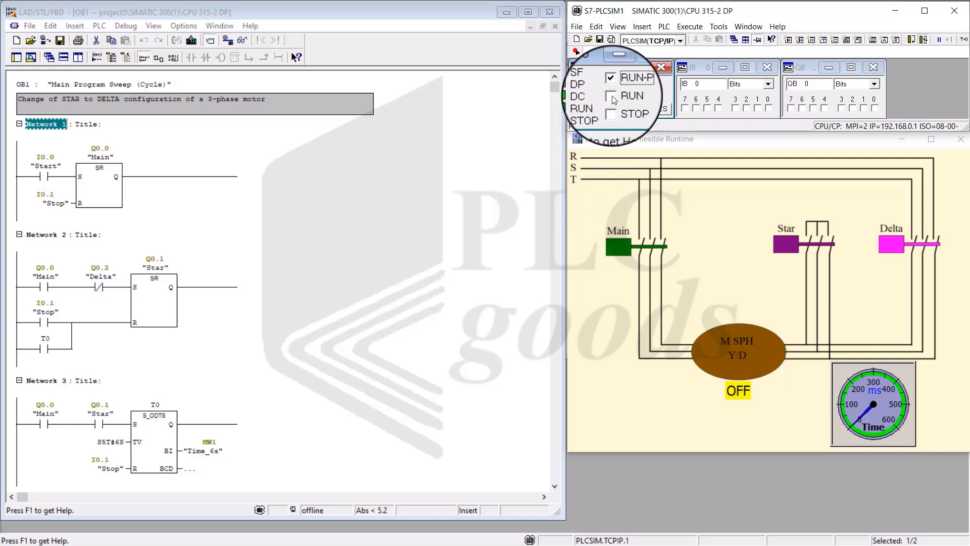
click(611, 96)
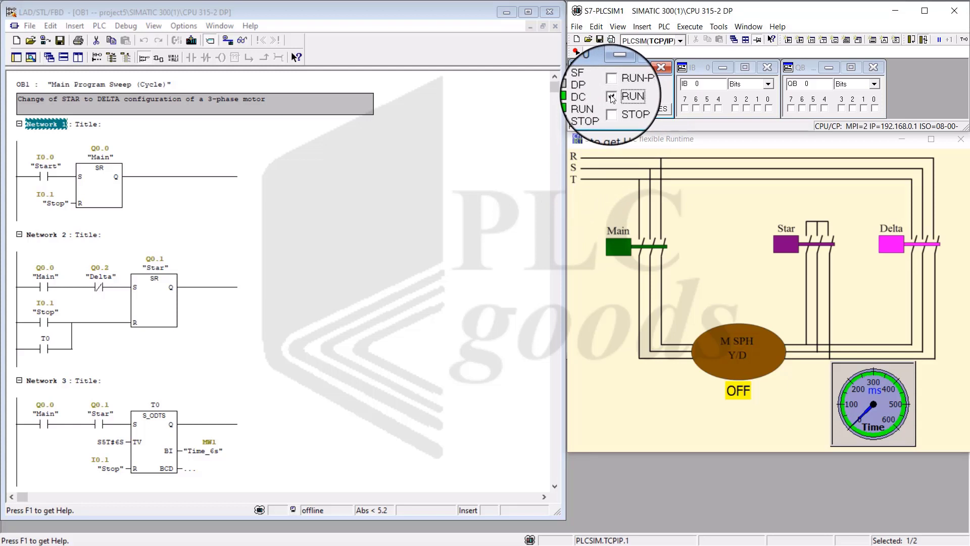
click(612, 97)
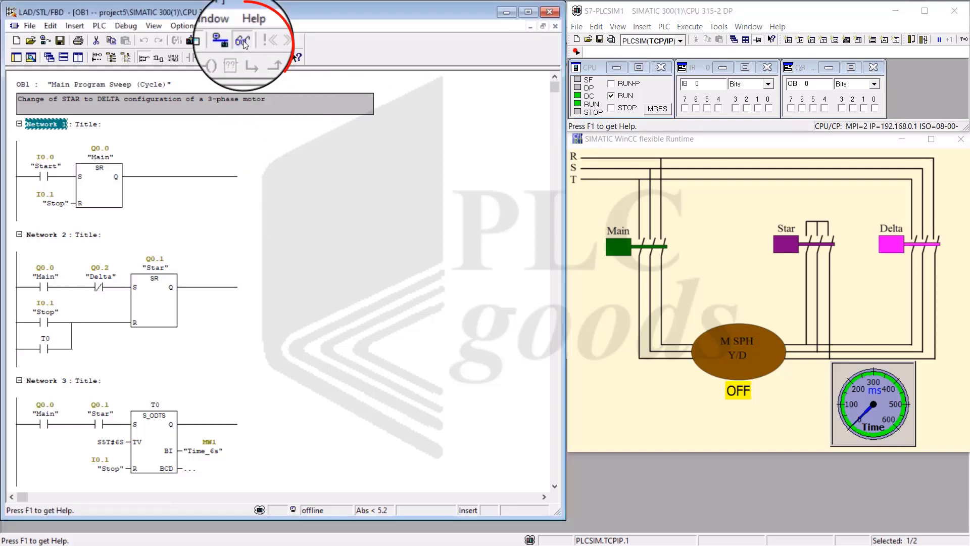
Monitor OB1 online and review the live status of Networks 1–4.
click(243, 40)
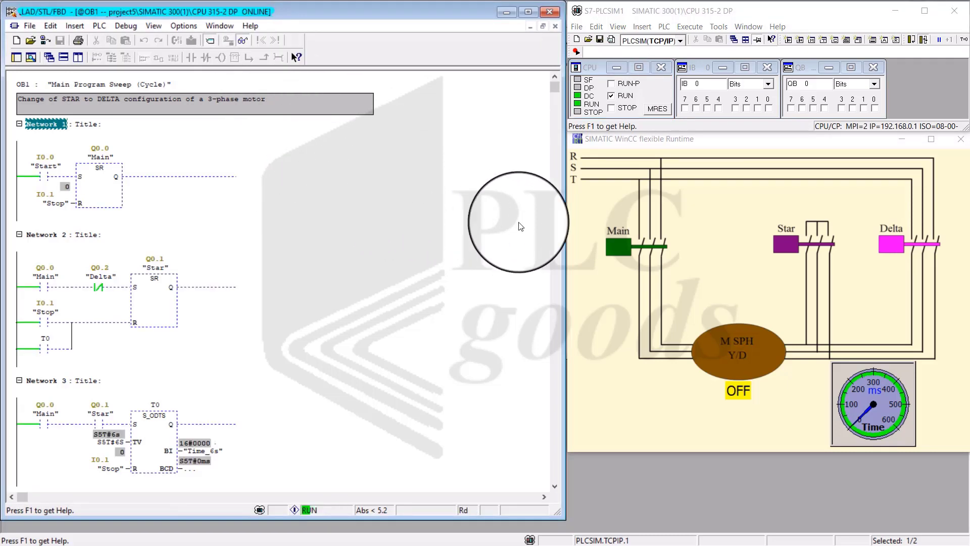
mouse_move(351, 189)
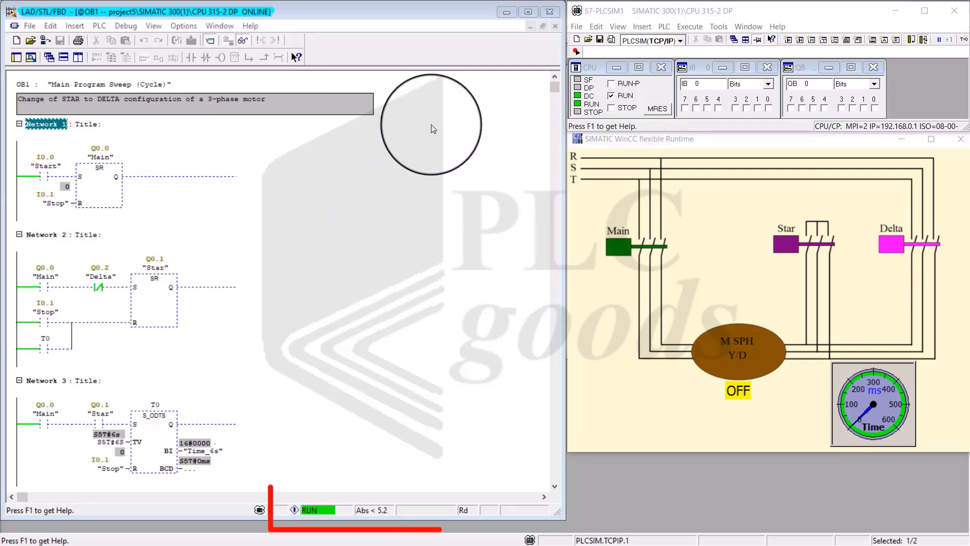
mouse_move(294, 464)
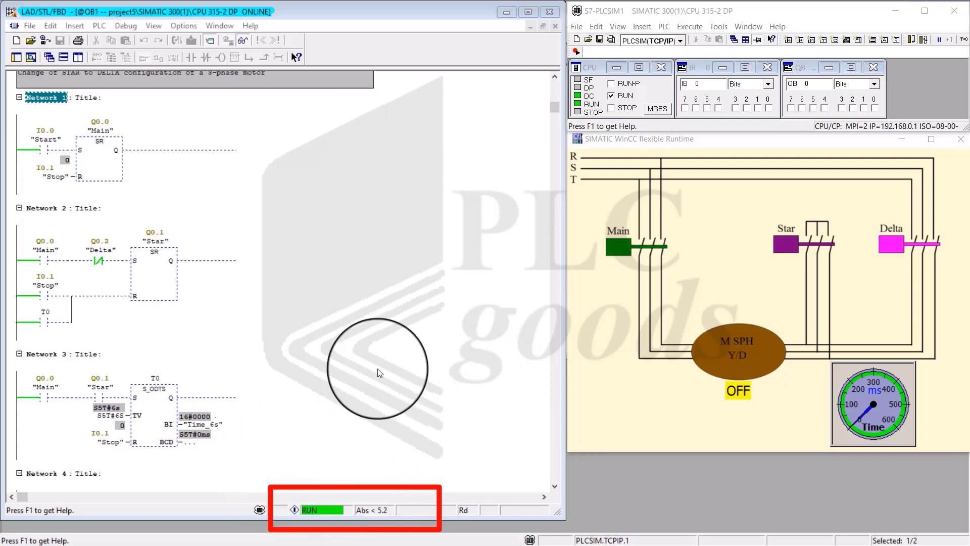
scroll(down, 3)
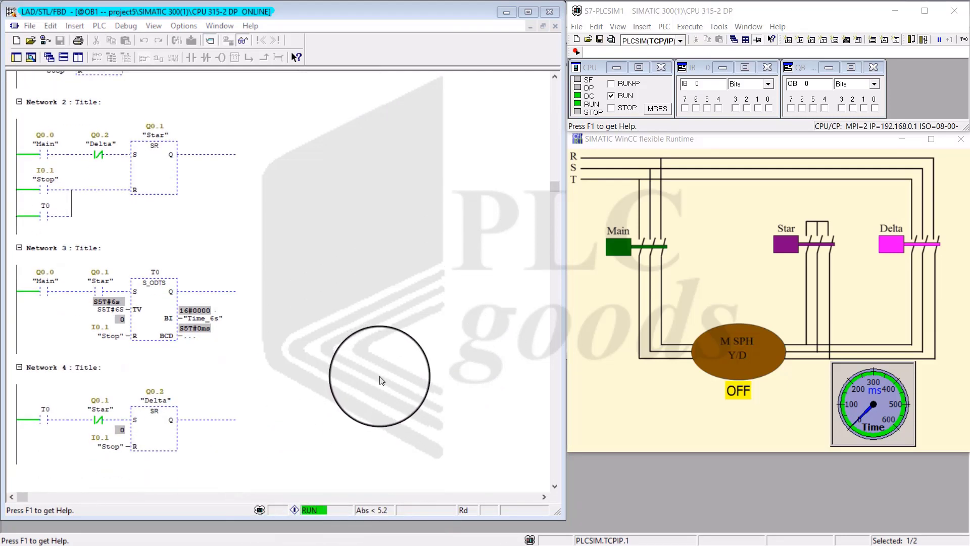
scroll(up, 3)
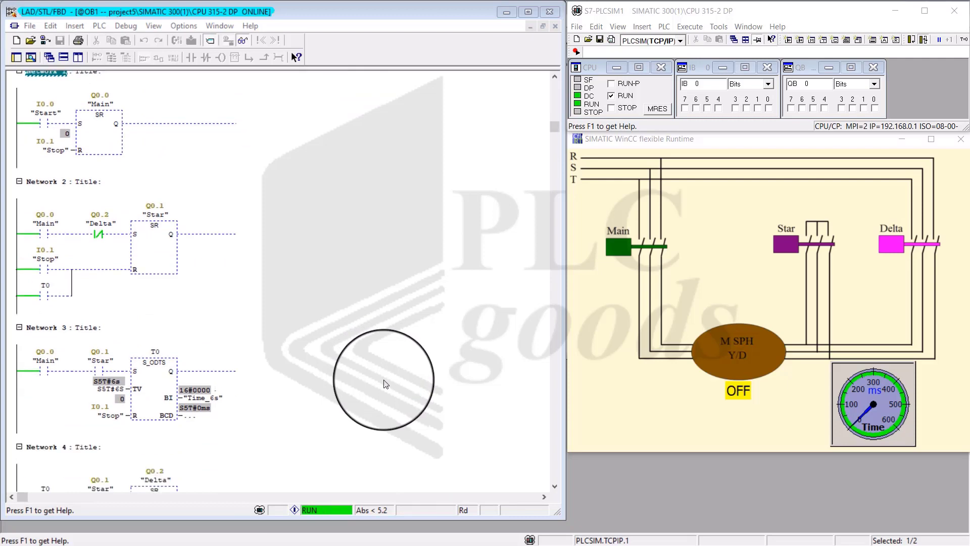
scroll(down, 3)
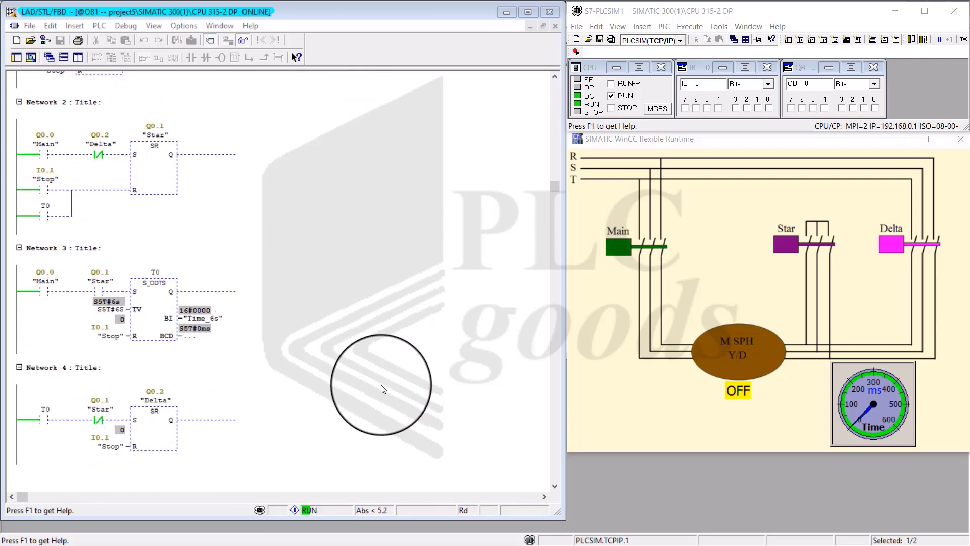
scroll(up, 3)
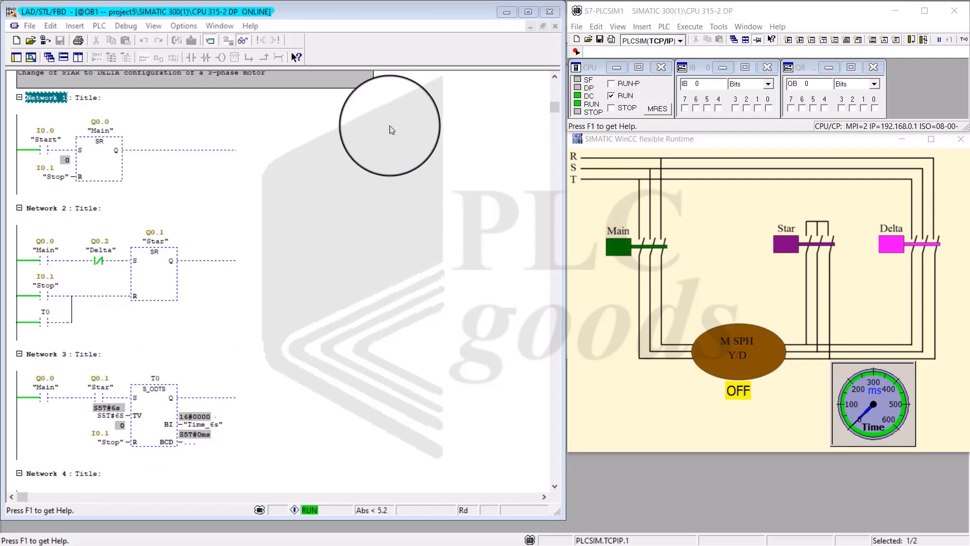
mouse_move(464, 81)
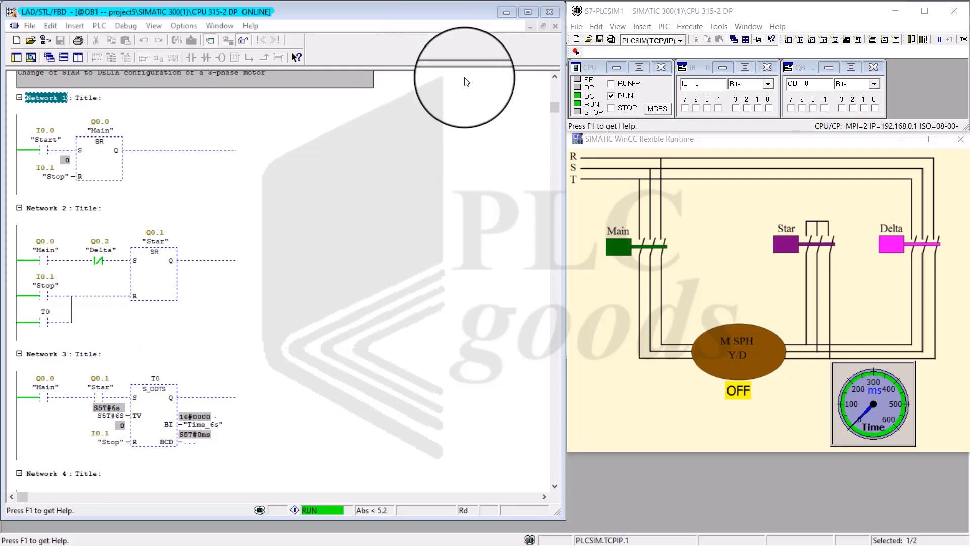
mouse_move(746, 328)
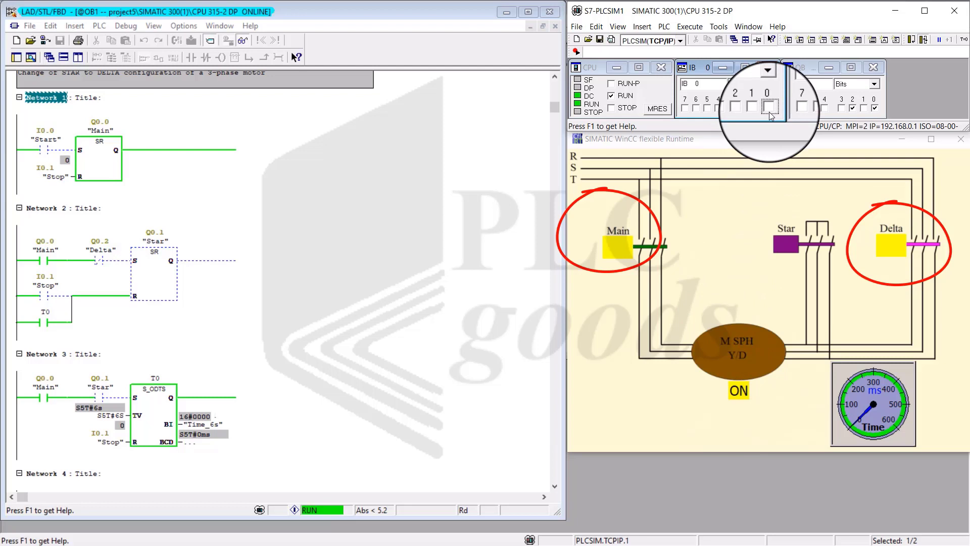
mouse_move(770, 108)
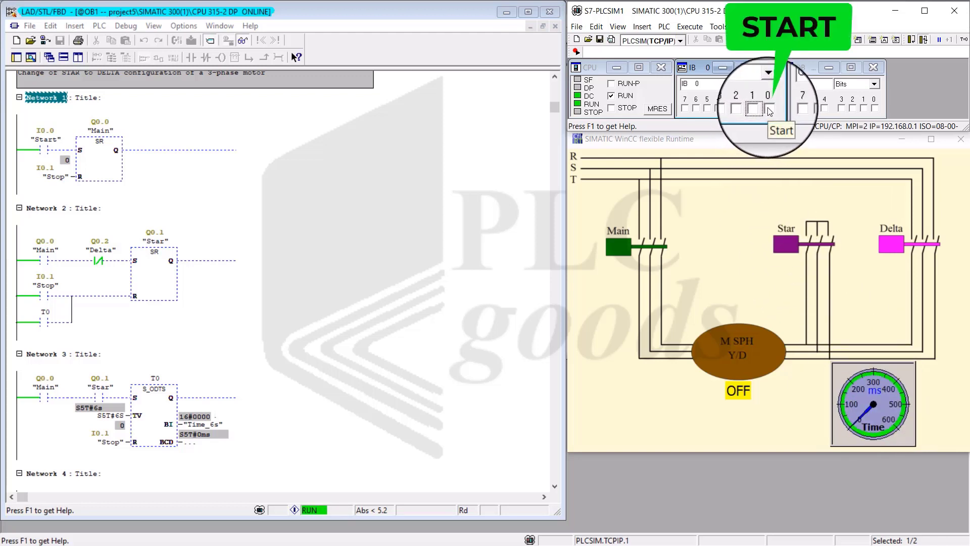
click(768, 109)
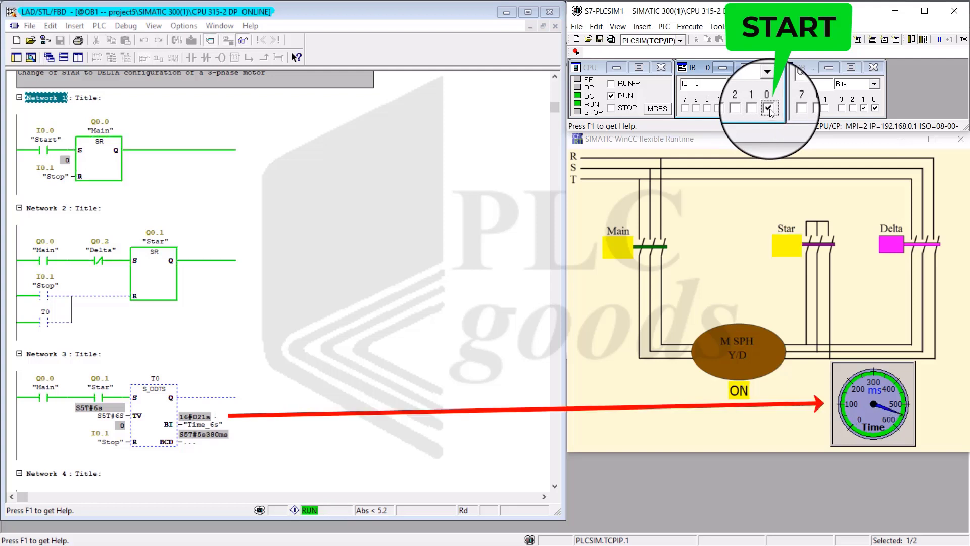
click(768, 108)
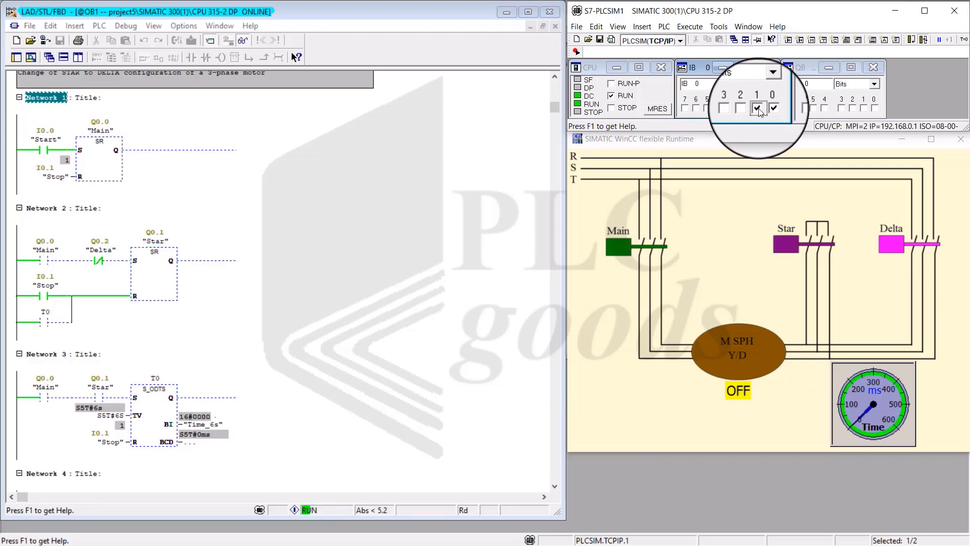
click(771, 108)
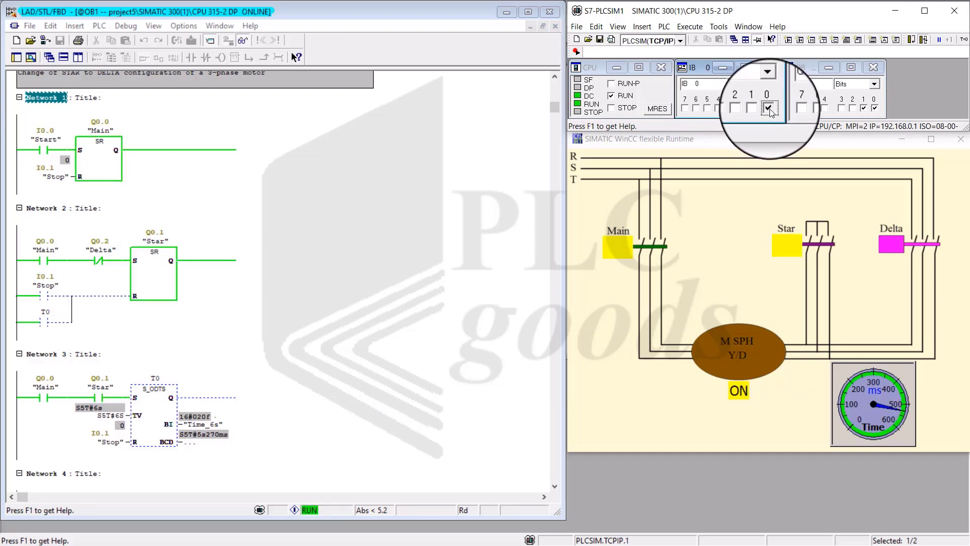
click(773, 107)
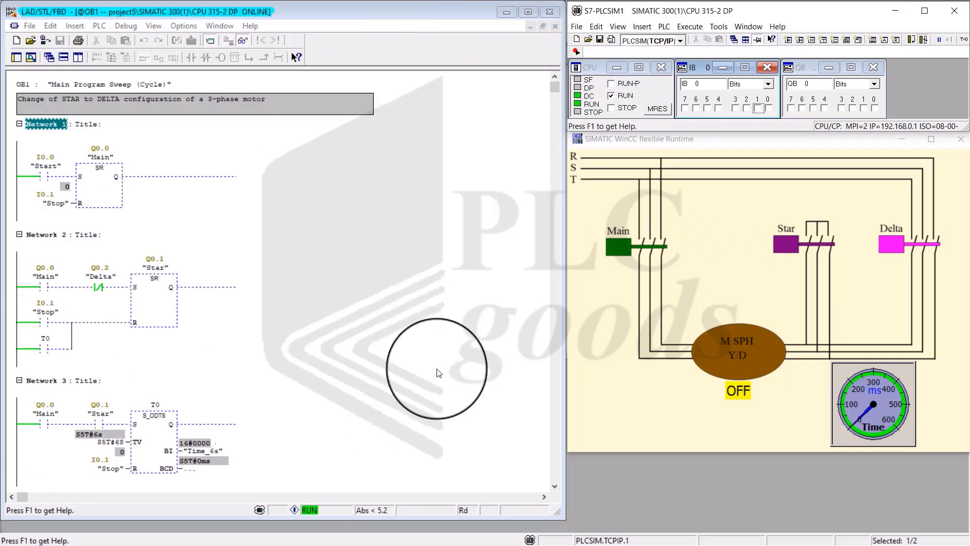
scroll(down, 3)
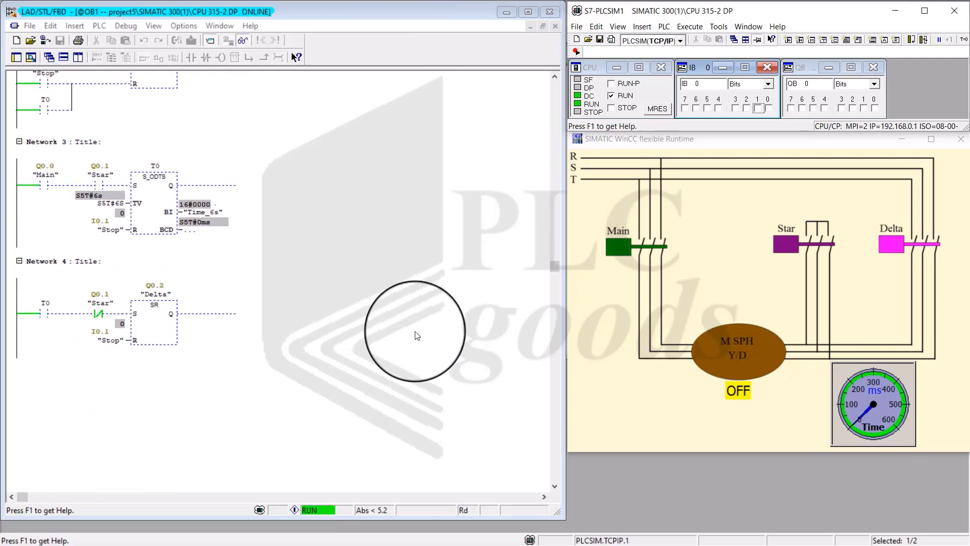
scroll(up, 3)
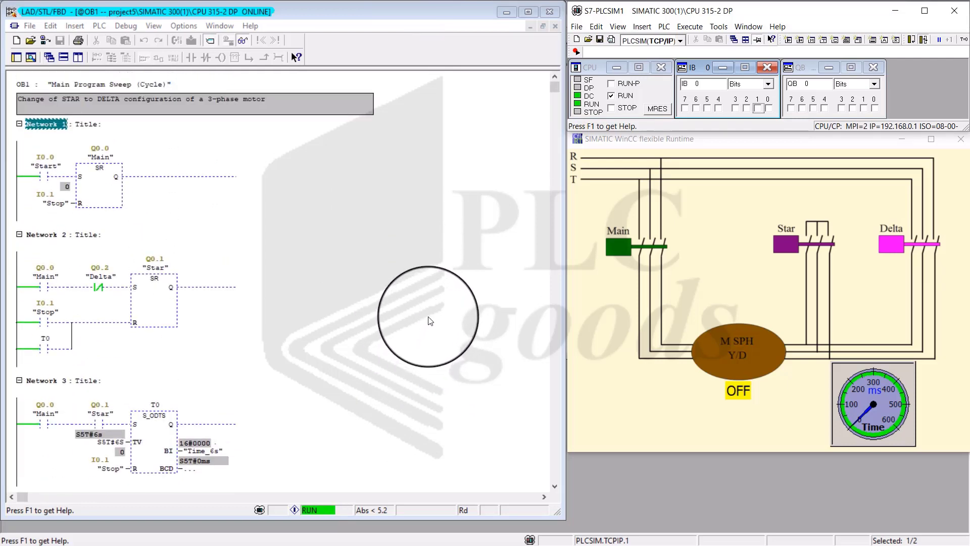
scroll(down, 3)
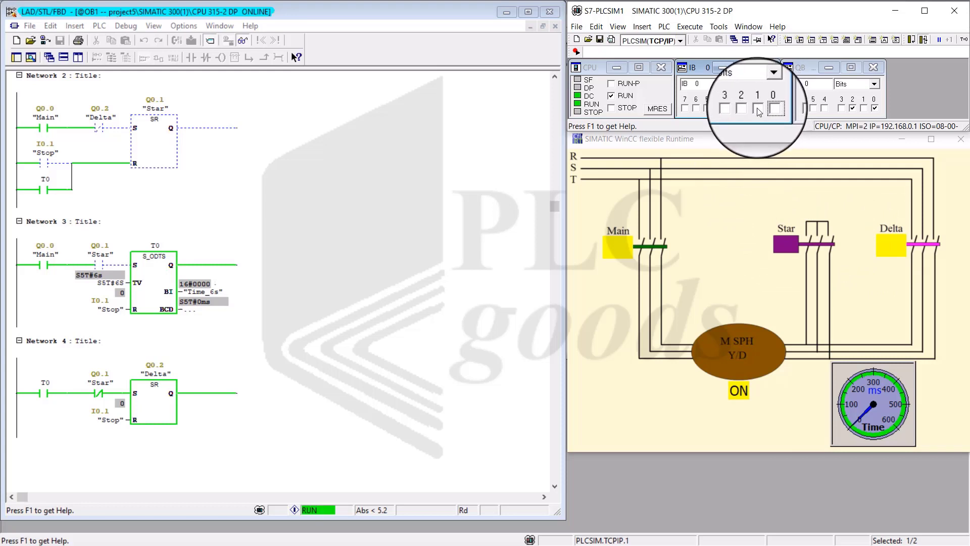
Pulse the I0.1 Stop input bit to halt the delta-running motor.
click(775, 109)
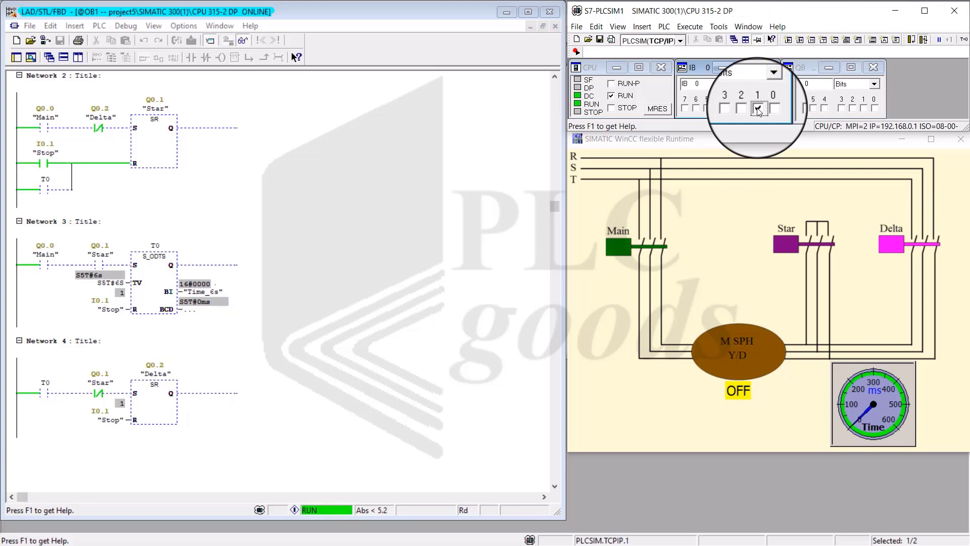
click(756, 107)
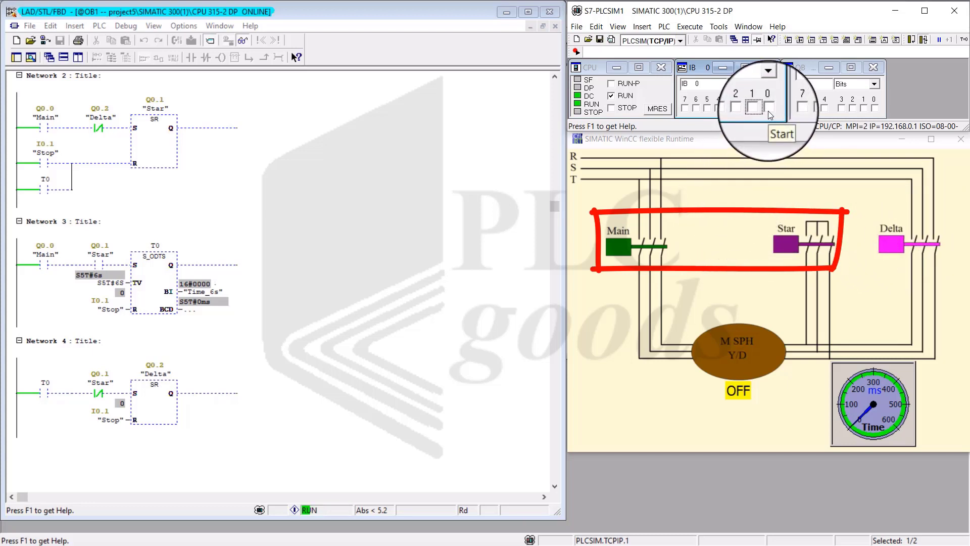
click(766, 109)
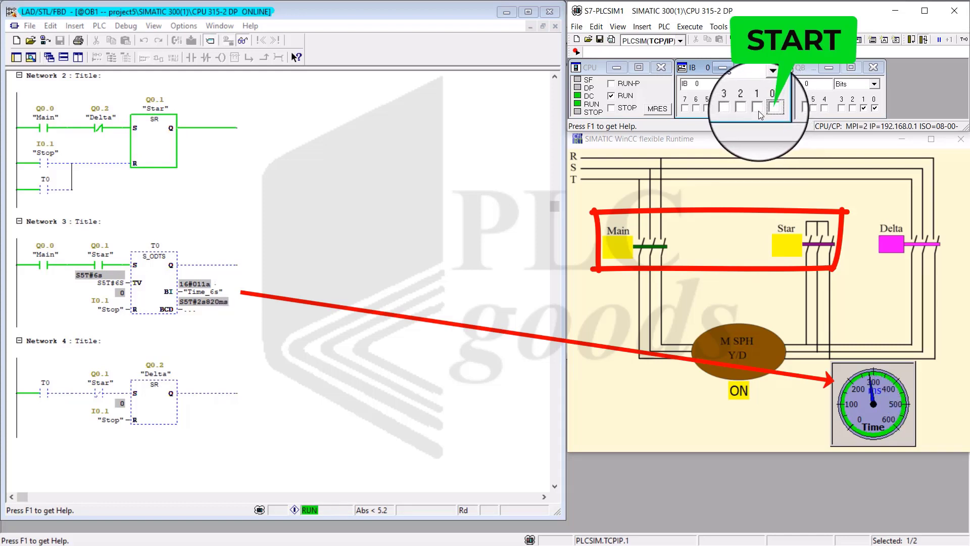
click(755, 108)
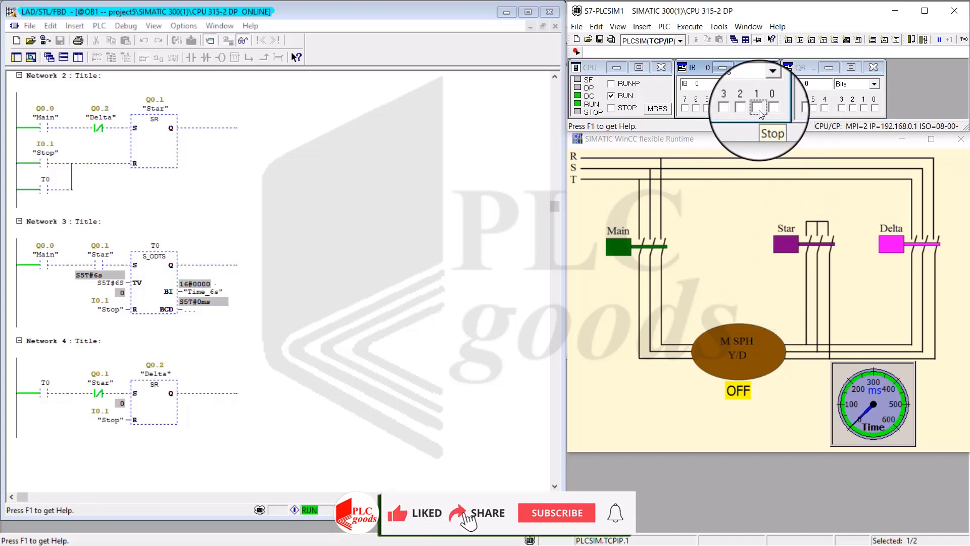
click(556, 512)
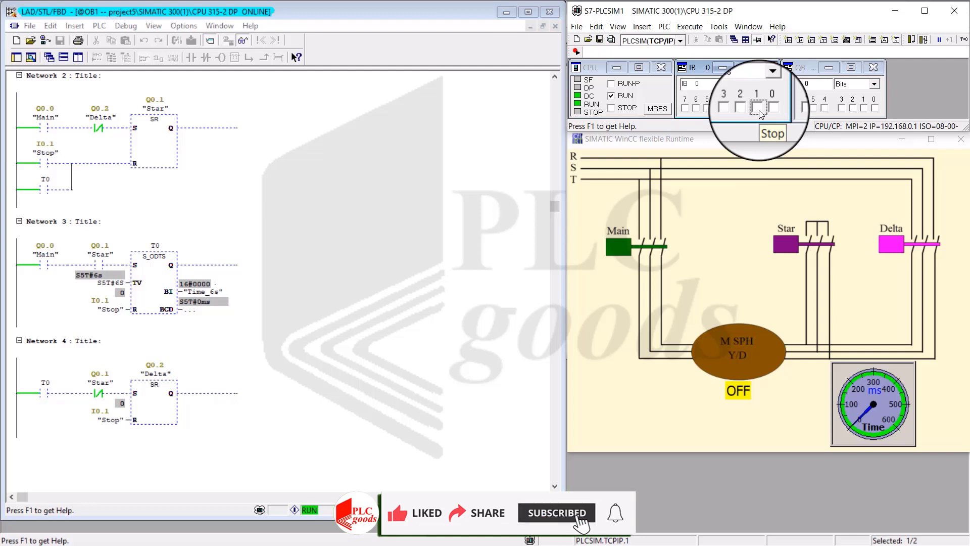